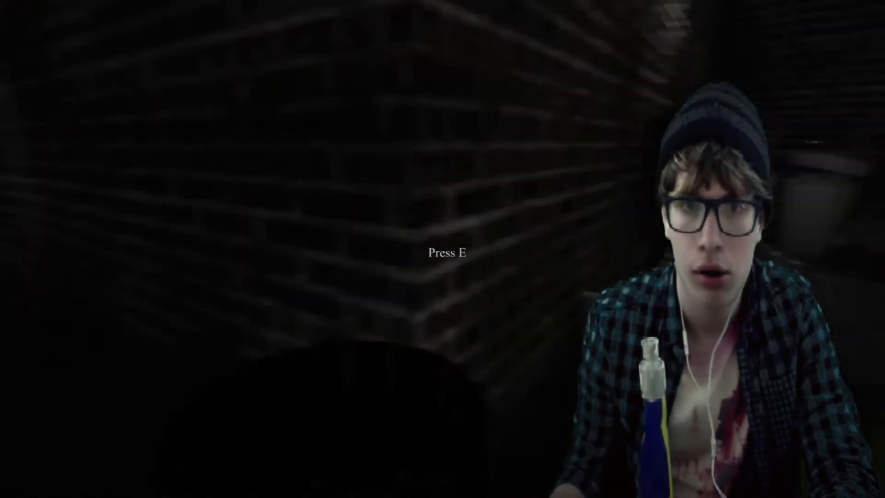
Pick up the paperclip lying in the dark corridor with the E key.
key(e)
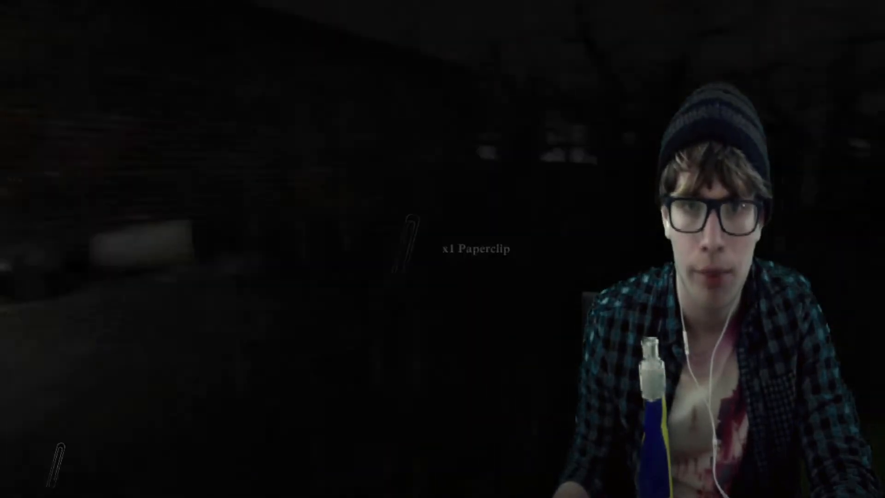